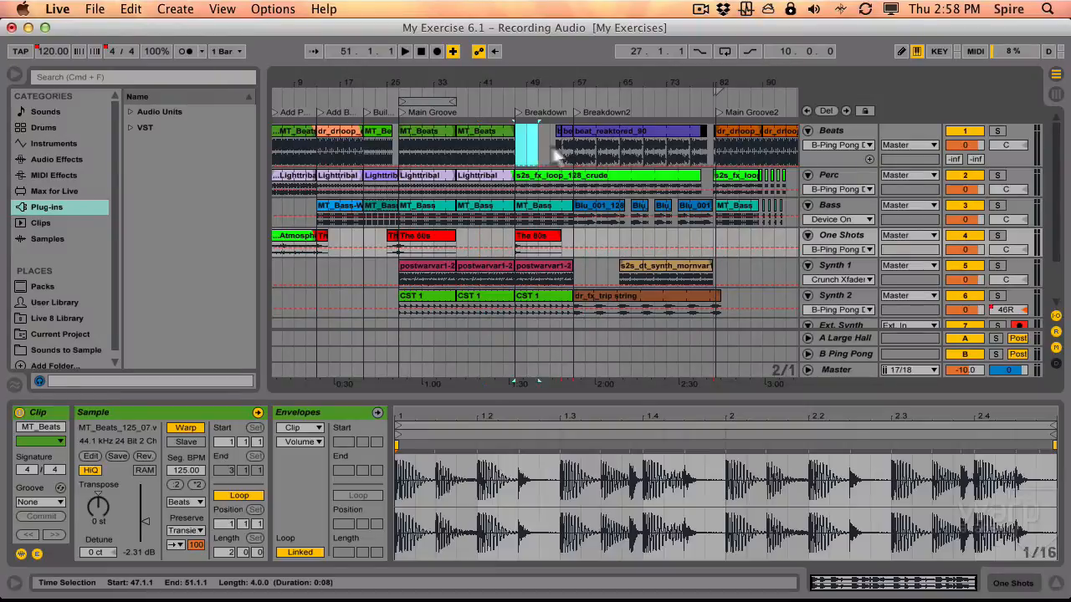
Extend the selection across bars 47–57 of the Breakdown and loop that 10-bar range
click(628, 142)
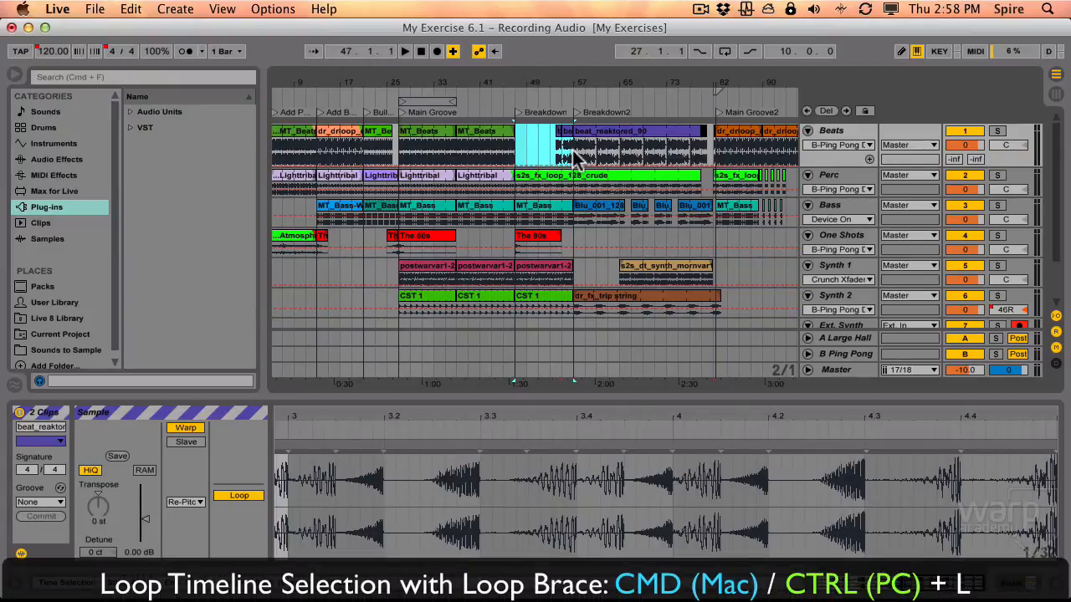
click(725, 51)
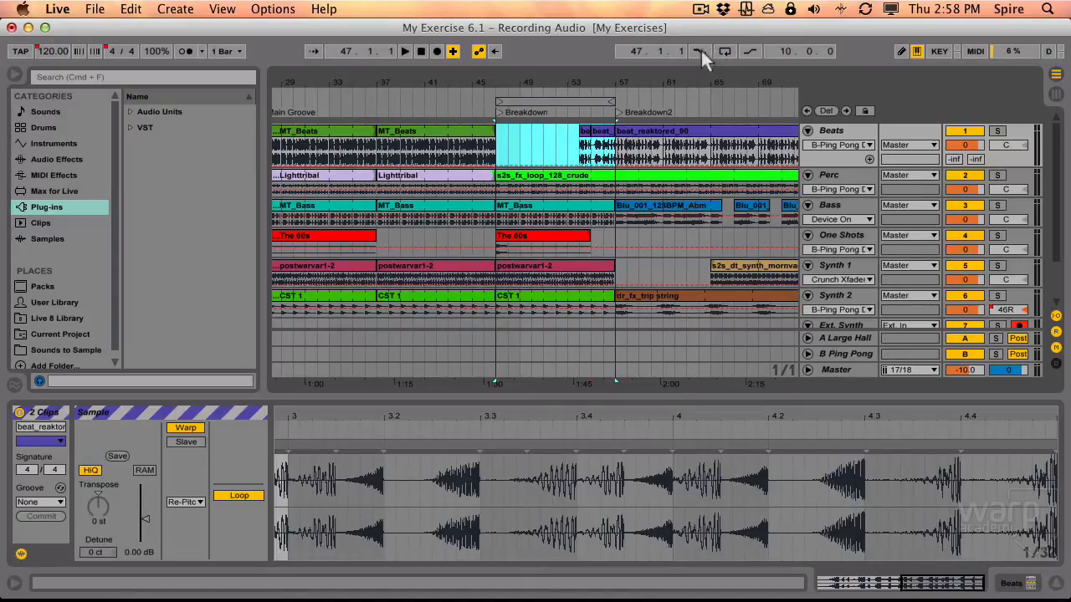
Enable punch-in at the Breakdown loop start
click(751, 51)
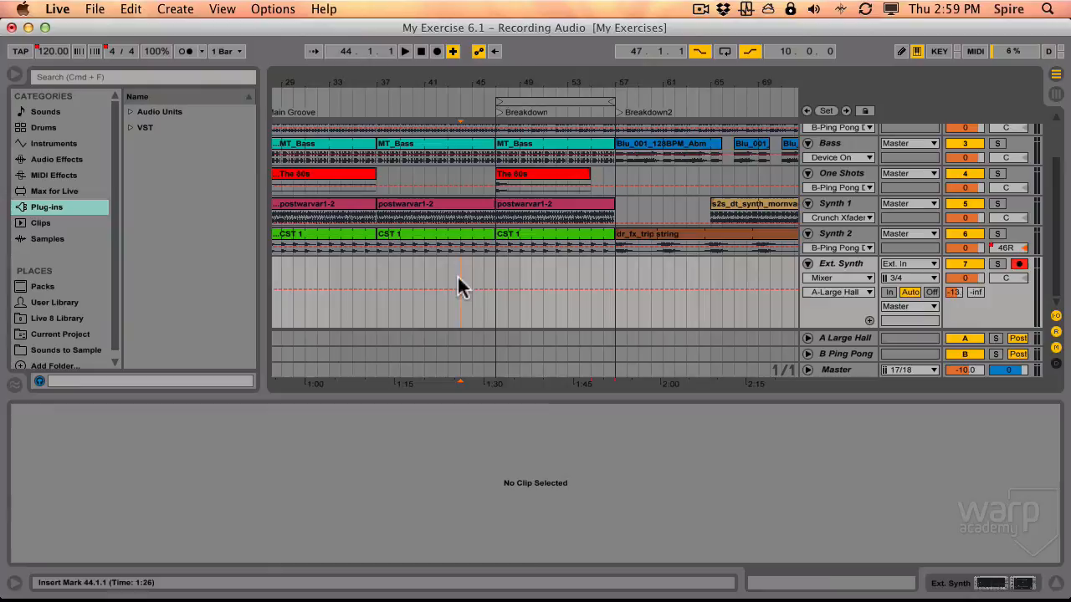
Start arrangement recording from bar 44, just before the Breakdown punch-in
click(405, 51)
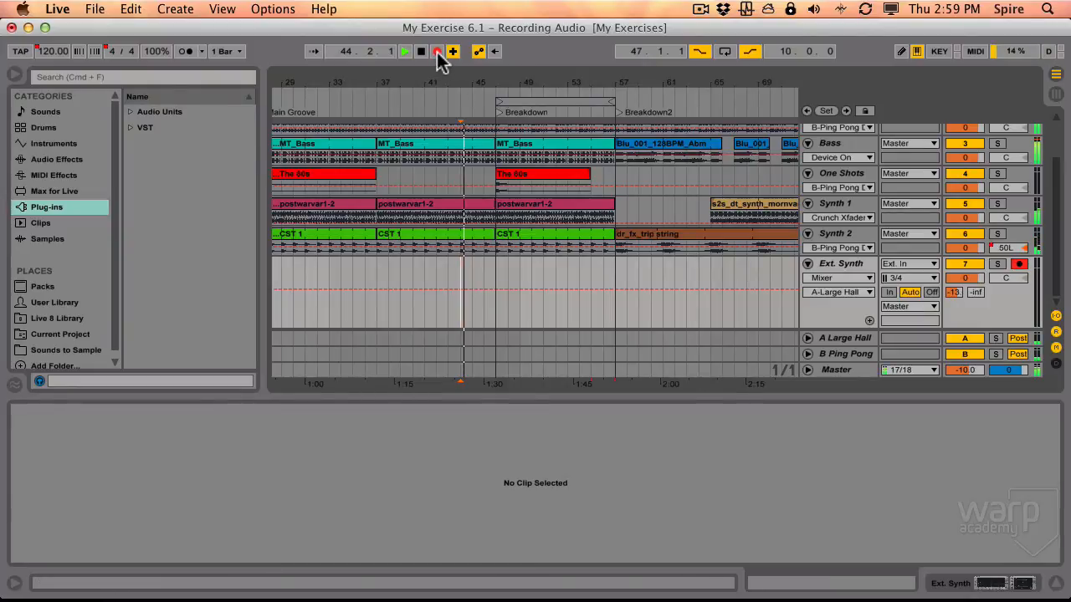